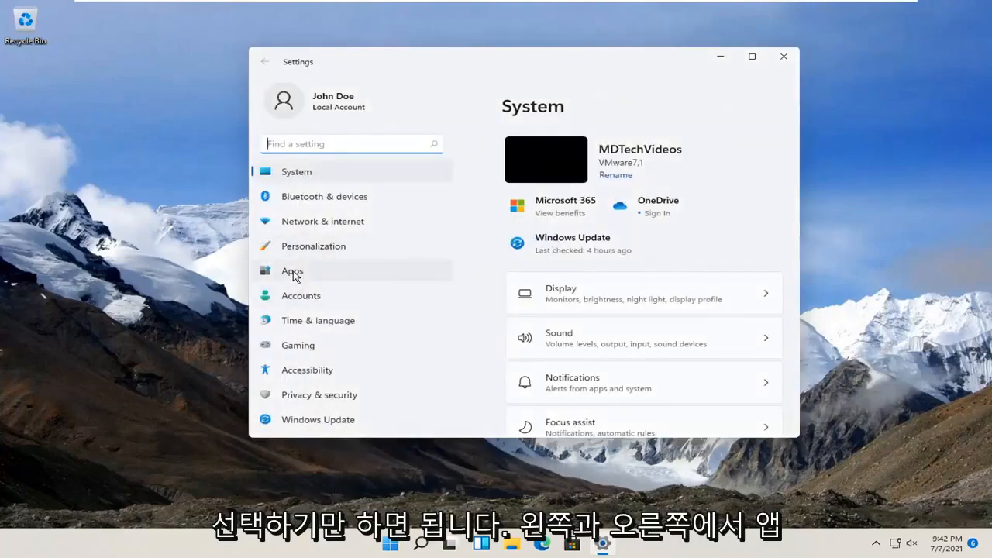
# - Go to Apps and then the Optional features page in Settings
pyautogui.click(292, 270)
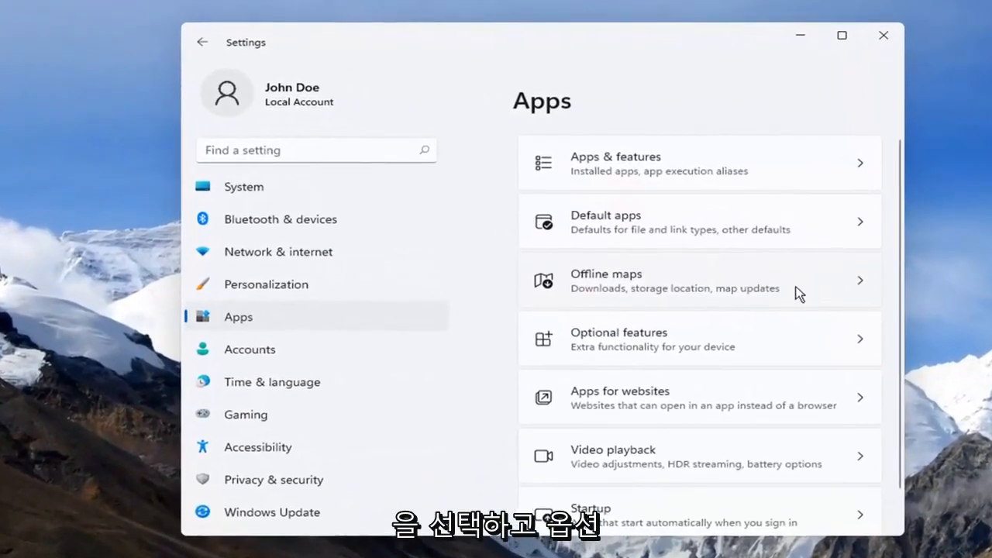
pyautogui.click(697, 339)
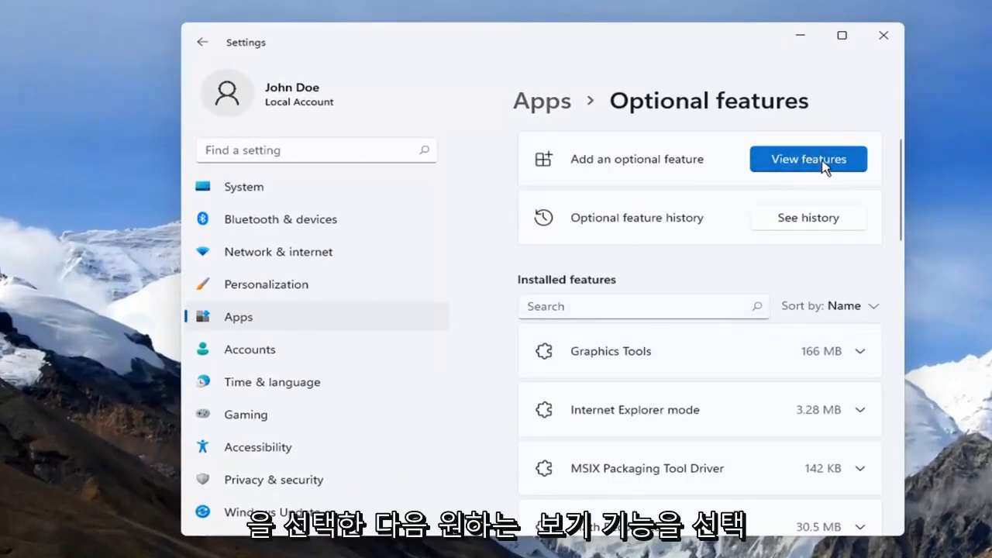
# - Search available features for 'he', tick Windows Hello Face, and proceed to install
pyautogui.click(807, 159)
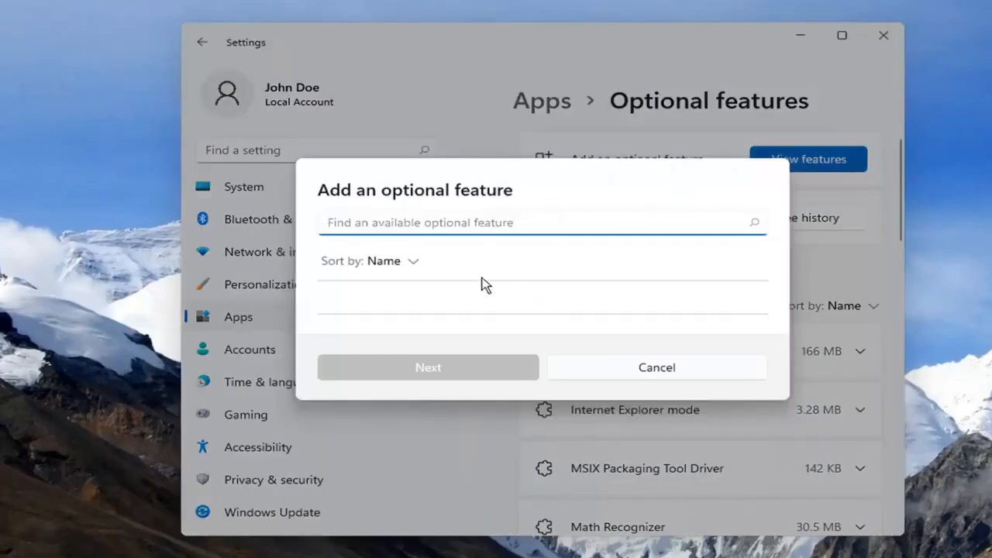
pyautogui.write('hello face')
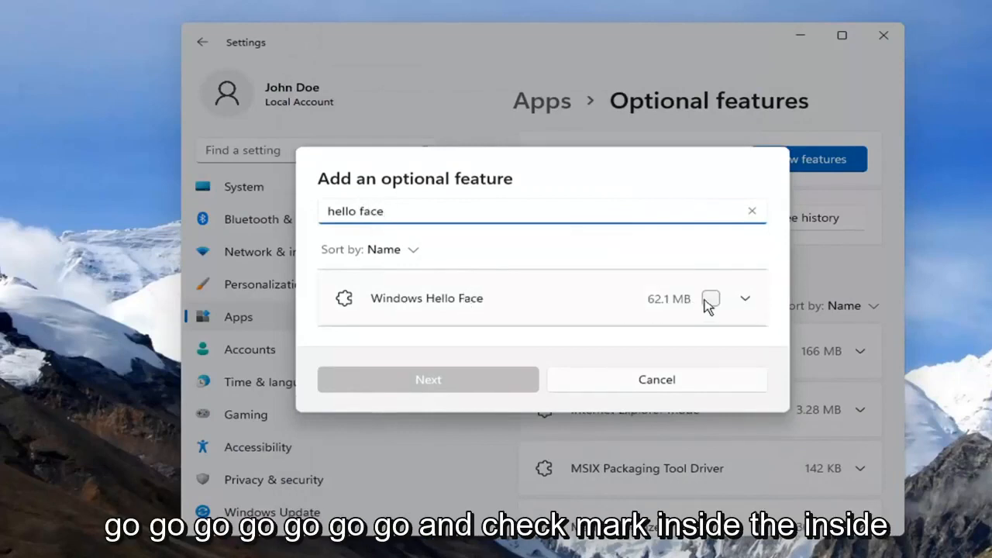
pyautogui.click(711, 298)
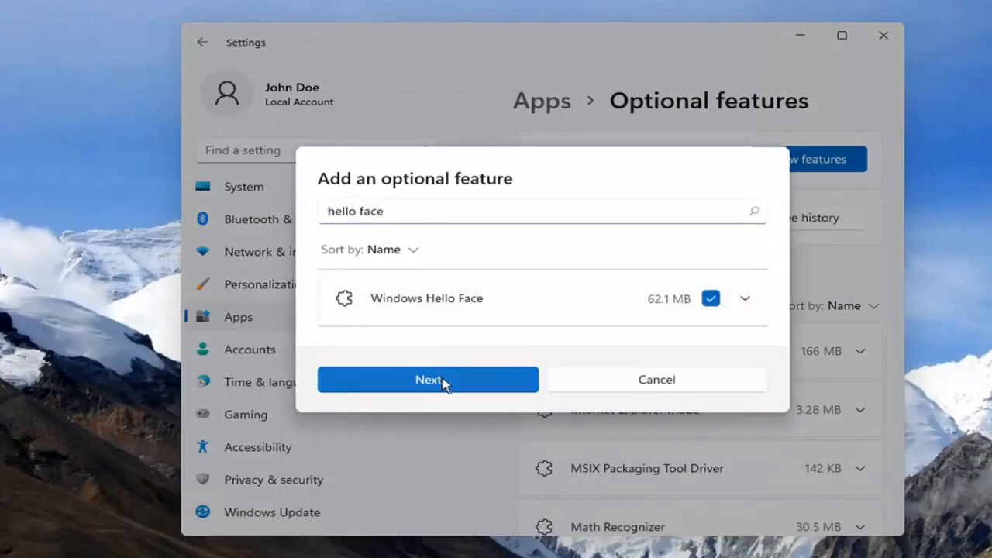
pyautogui.click(427, 379)
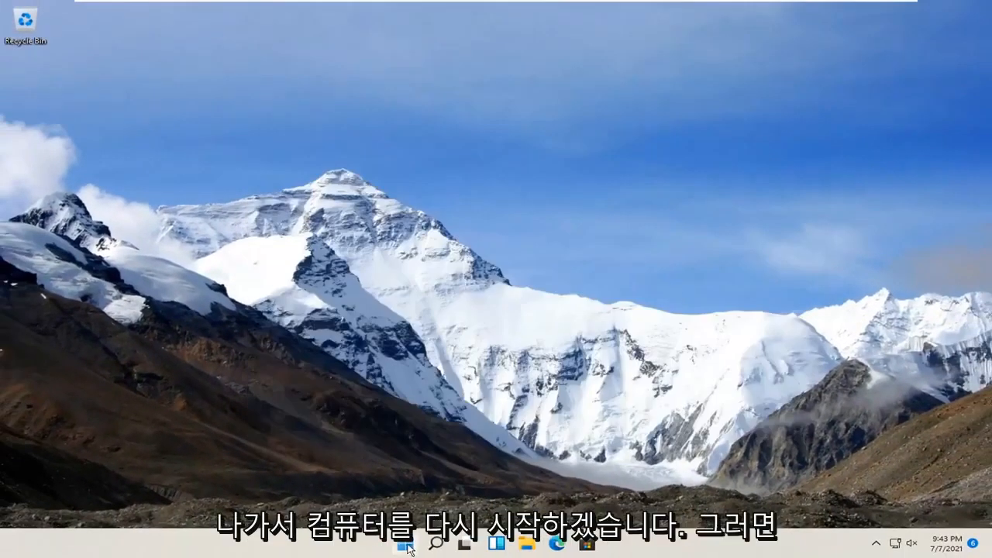
# - Right-click Start to reveal the shut down or sign out options
pyautogui.rightClick(404, 544)
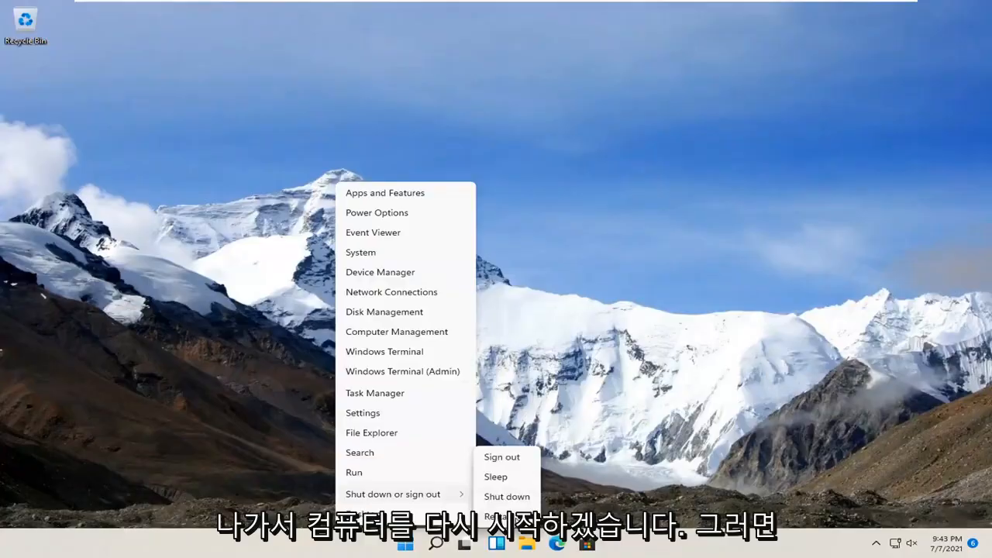